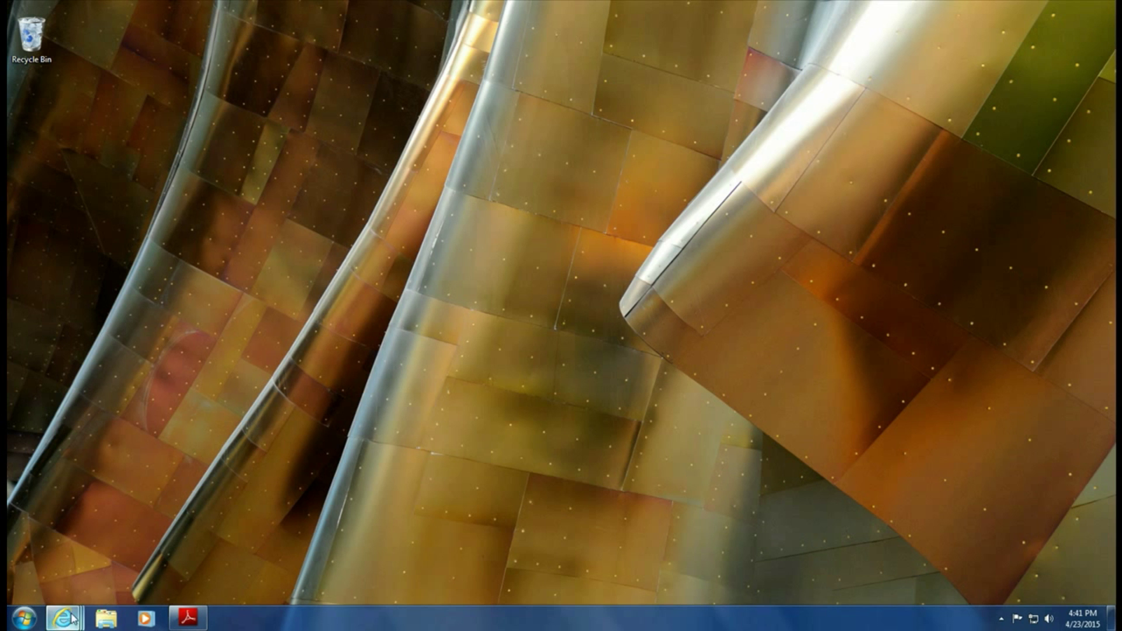
pyautogui.click(68, 617)
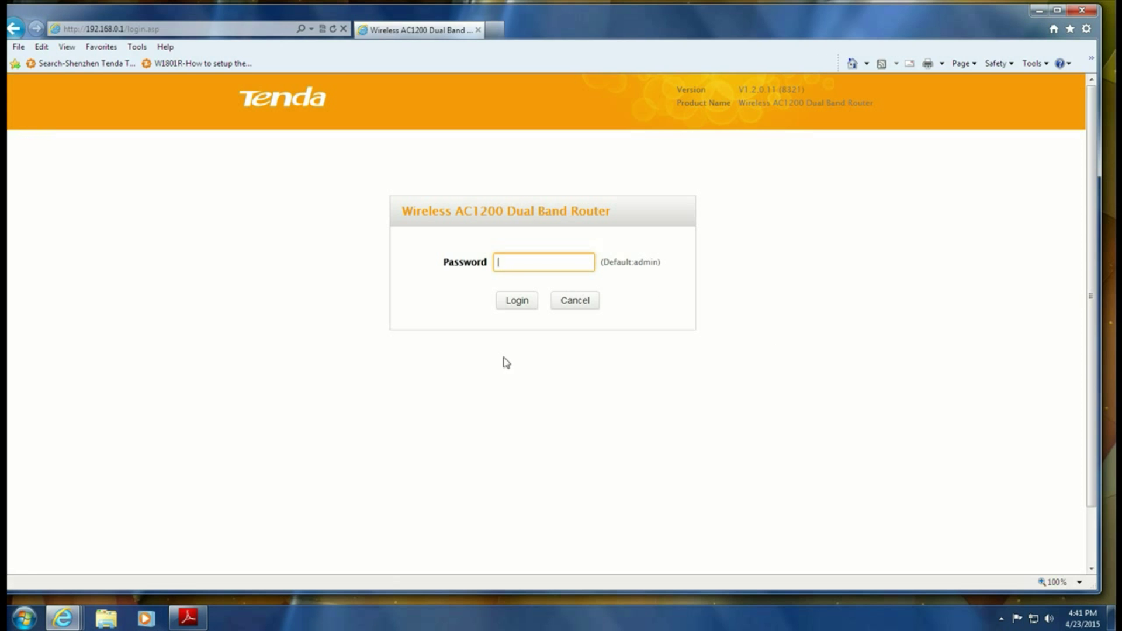
pyautogui.moveTo(510, 262)
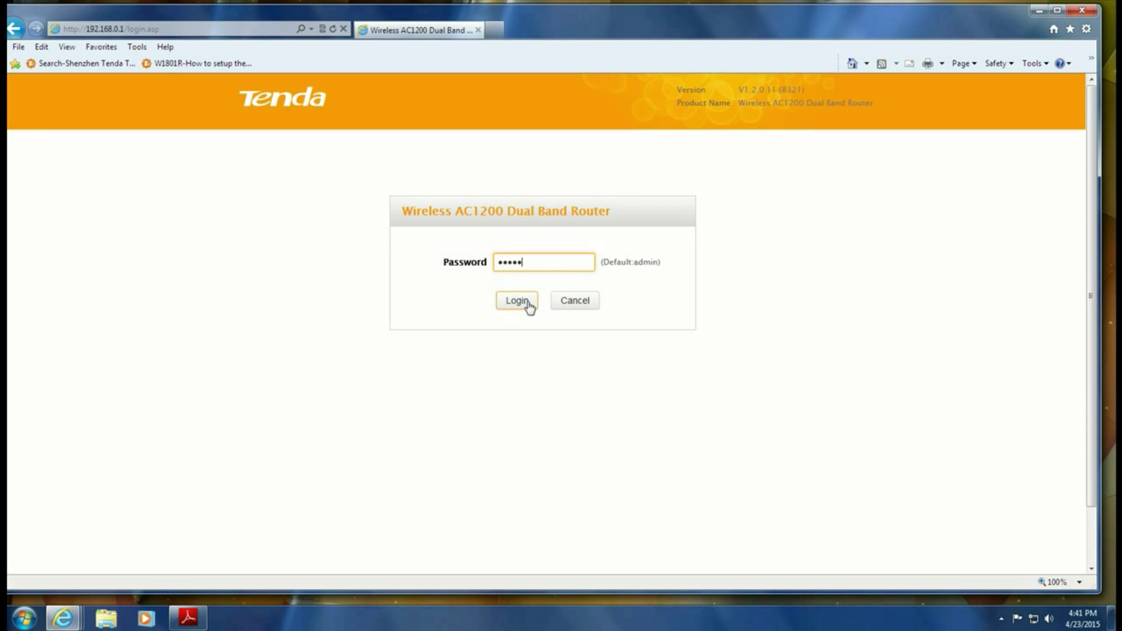
pyautogui.click(516, 299)
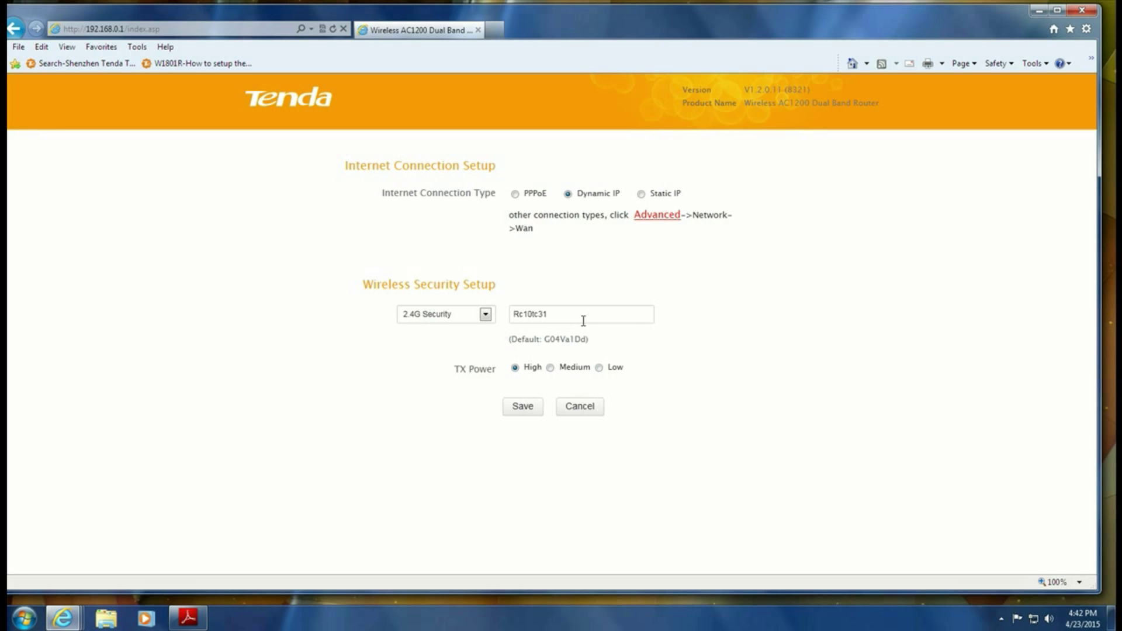
pyautogui.moveTo(481, 243)
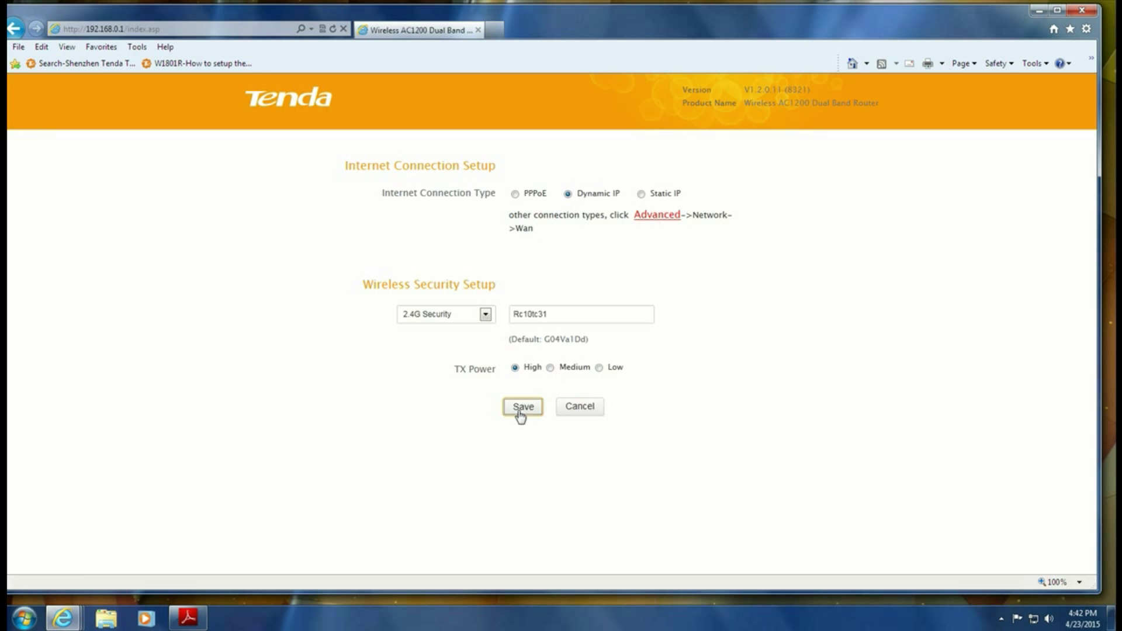
# Step: Save the Dynamic IP and wireless settings, then view WAN Status to confirm it reads Connected
pyautogui.click(523, 407)
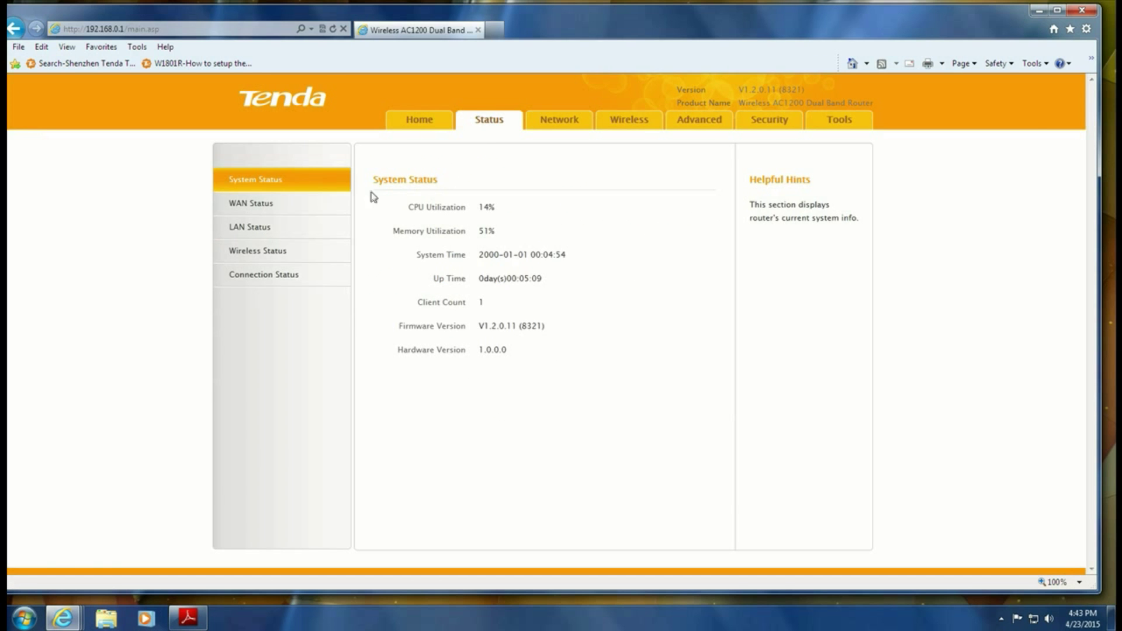
pyautogui.moveTo(551, 303)
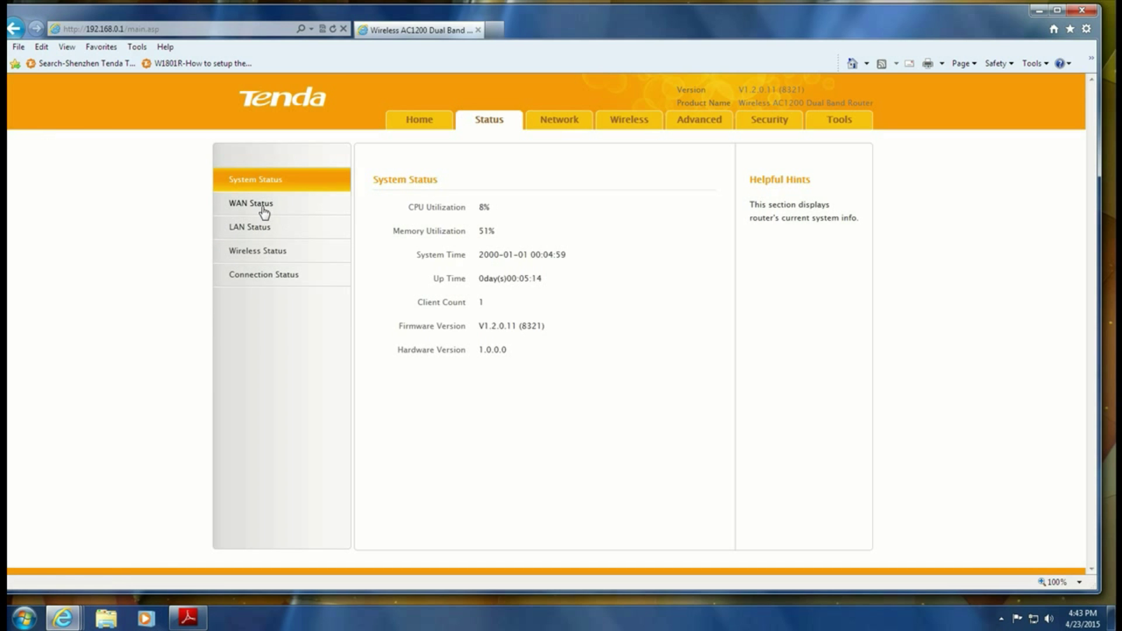
pyautogui.click(251, 203)
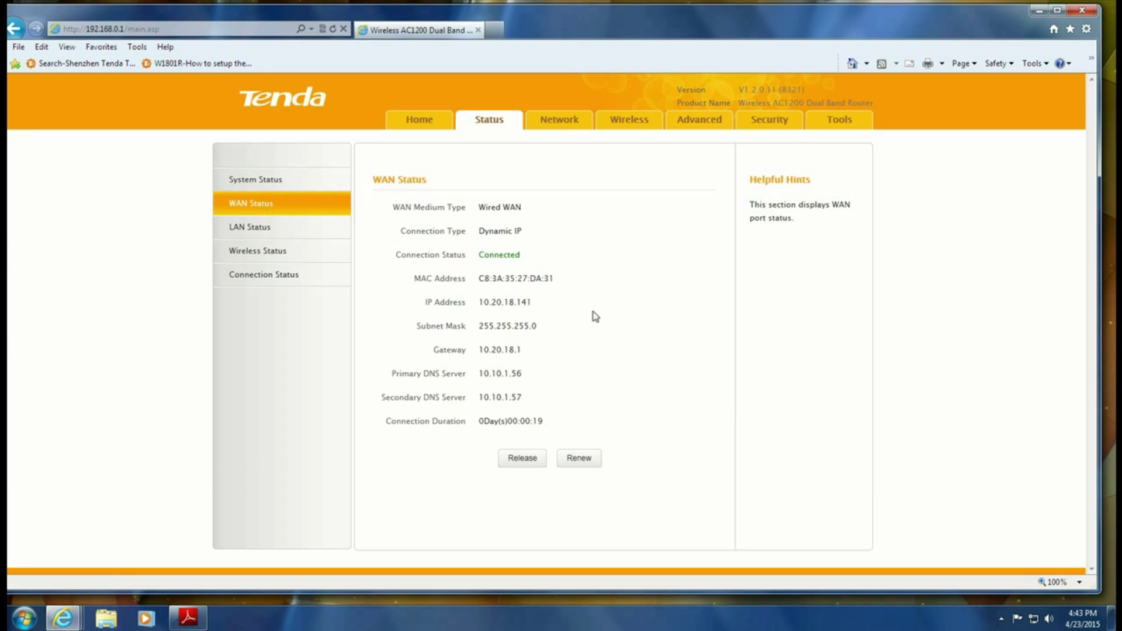
pyautogui.moveTo(500, 296)
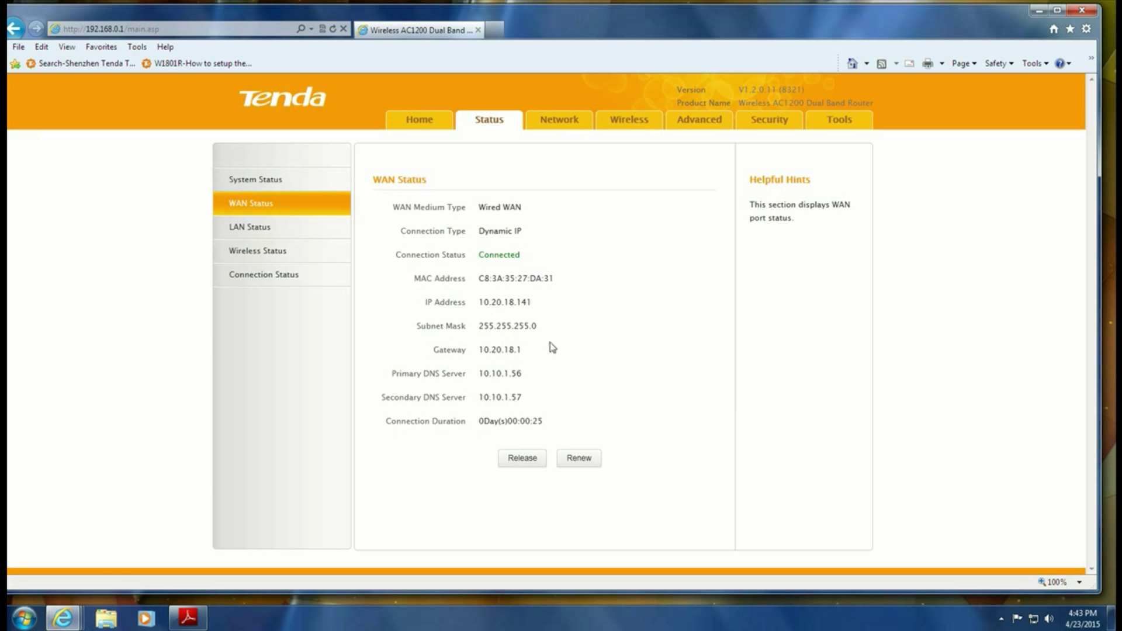
pyautogui.moveTo(533, 361)
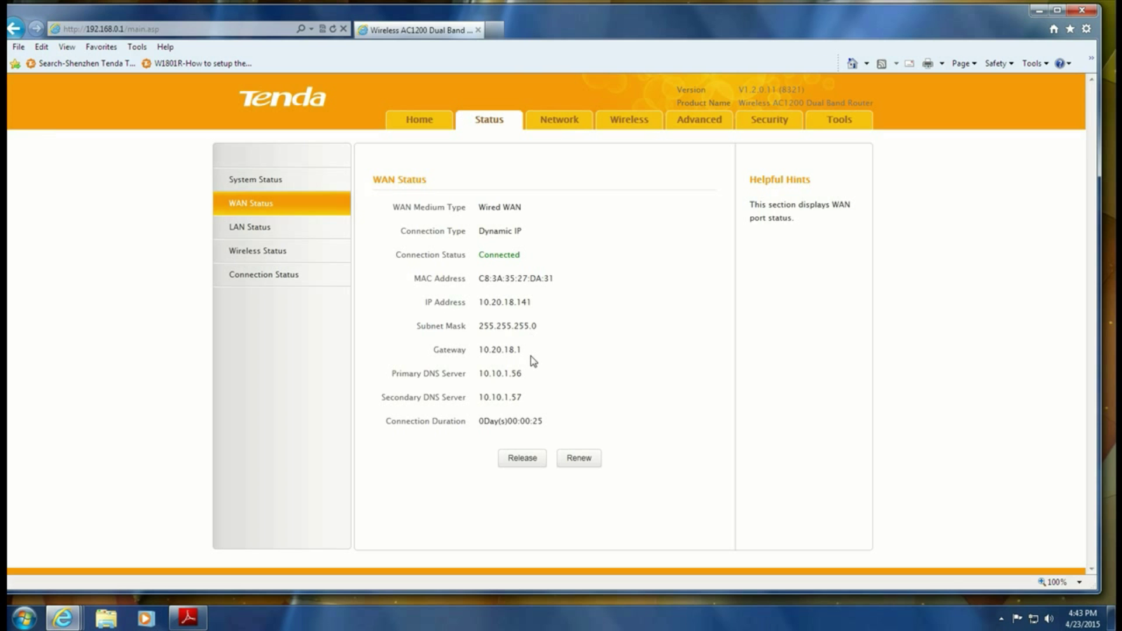
pyautogui.moveTo(502, 45)
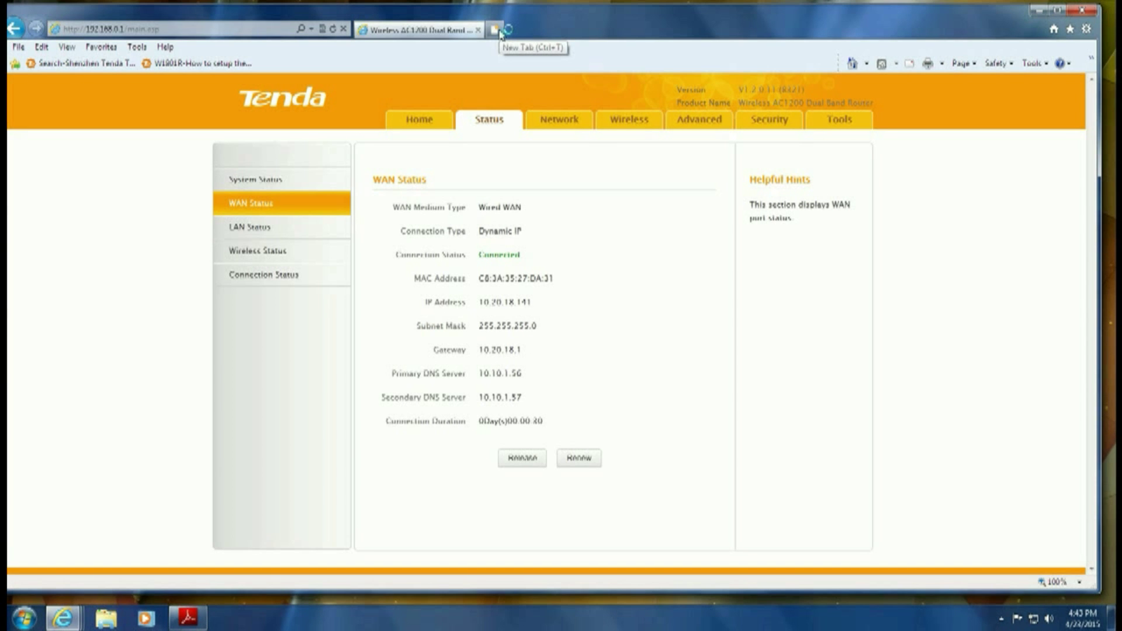
# Step: Open the Tenda website in a new browser tab, then return to the router's Home page
pyautogui.click(495, 29)
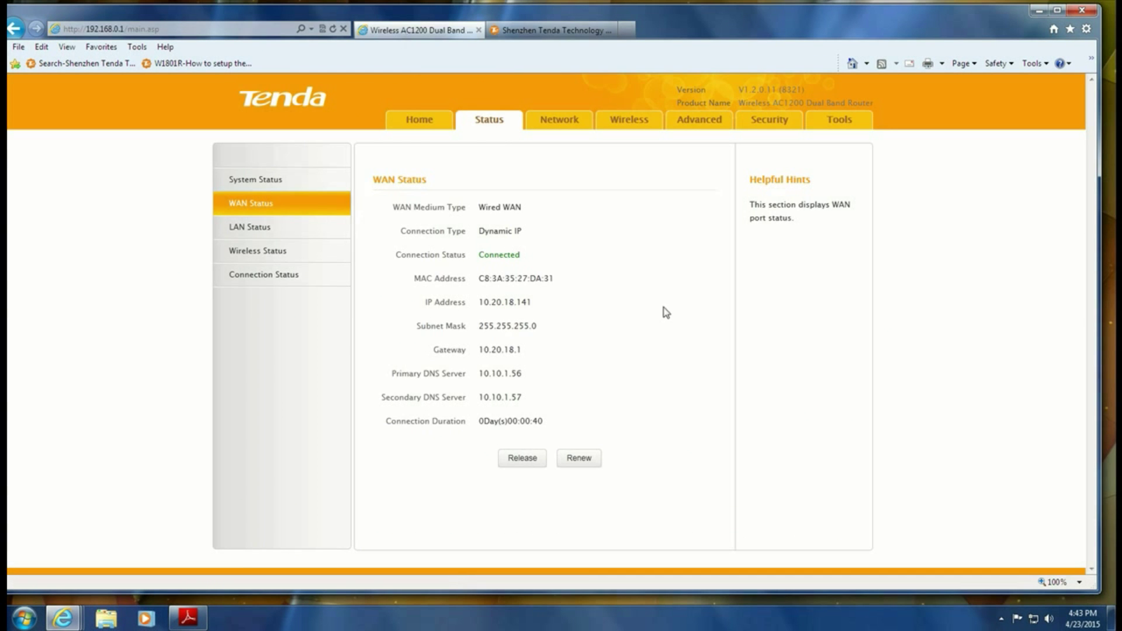
pyautogui.moveTo(419, 119)
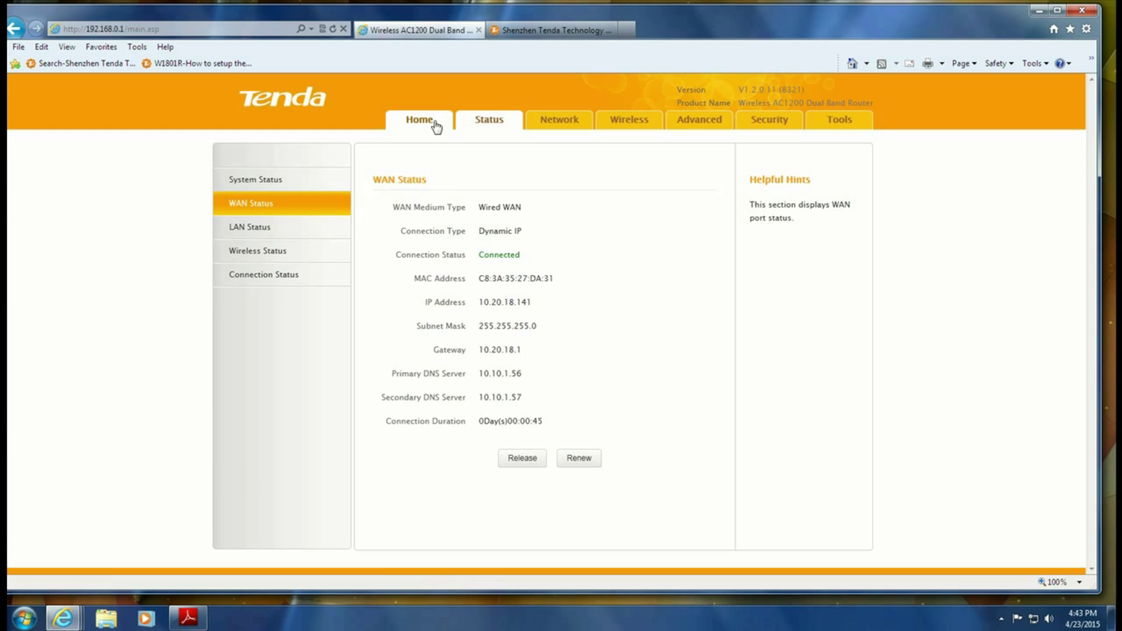
pyautogui.click(418, 119)
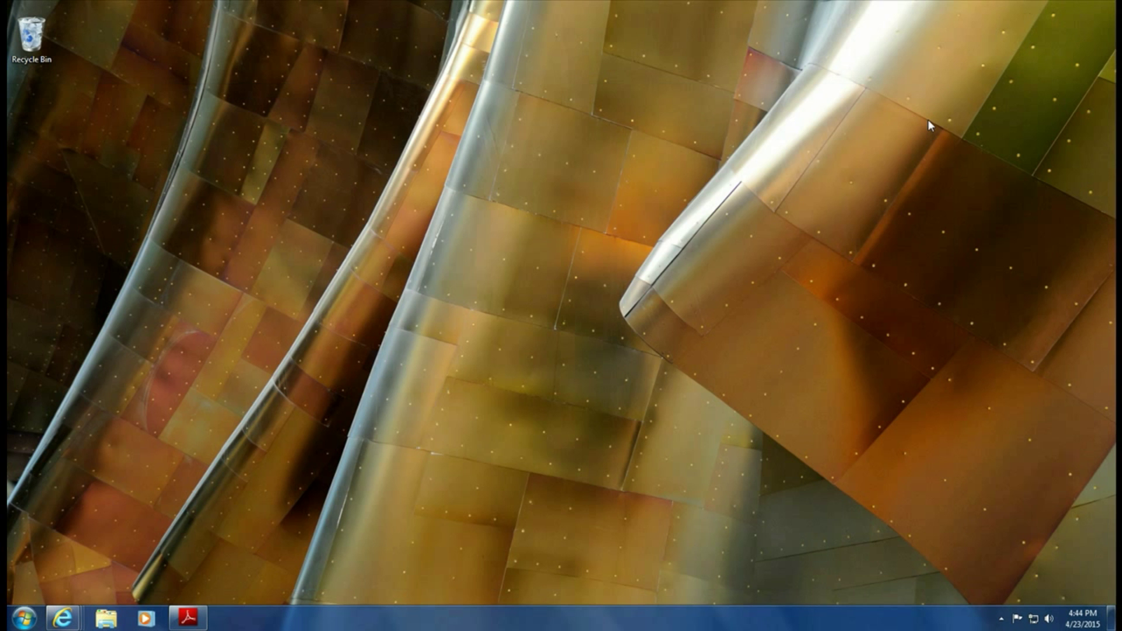
pyautogui.moveTo(940, 114)
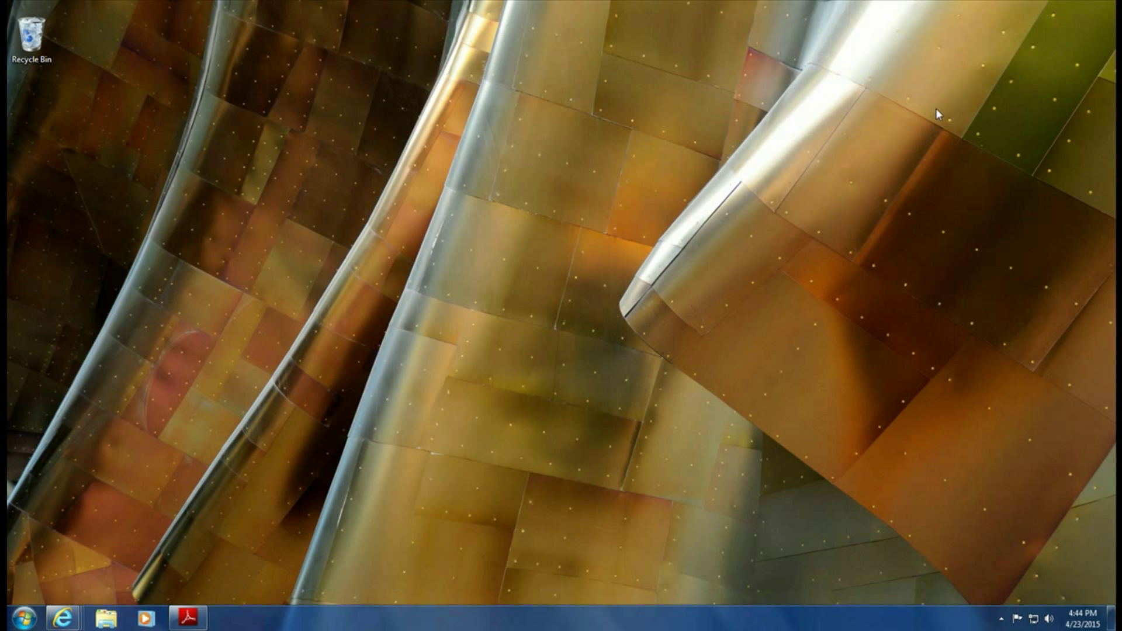